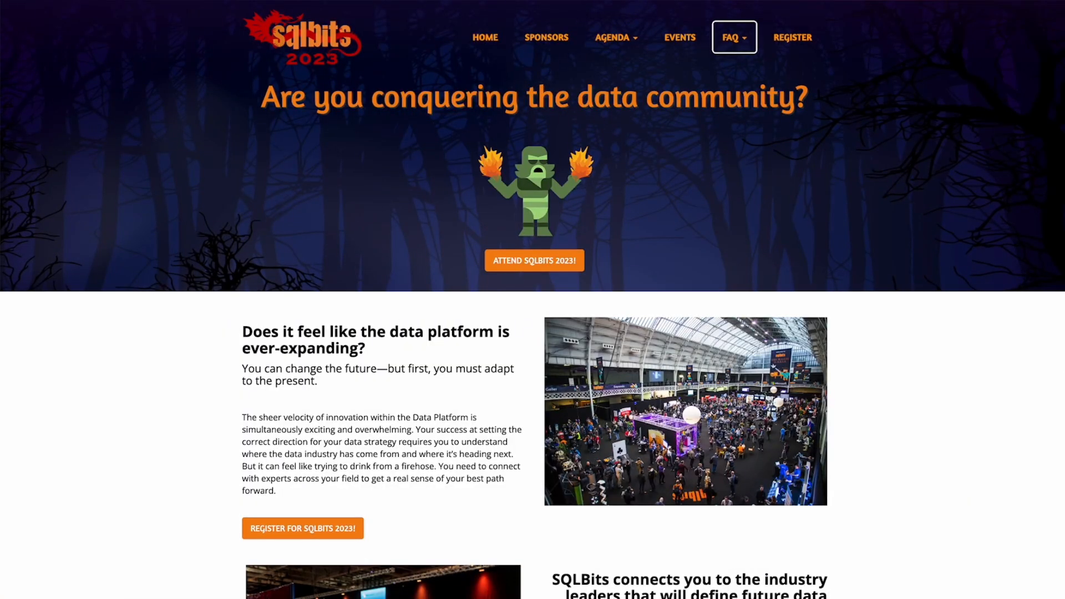
Leave the SQLBits 2023 site for the Synapse Espresso: CSV vs. Parquet? video on YouTube.
click(611, 37)
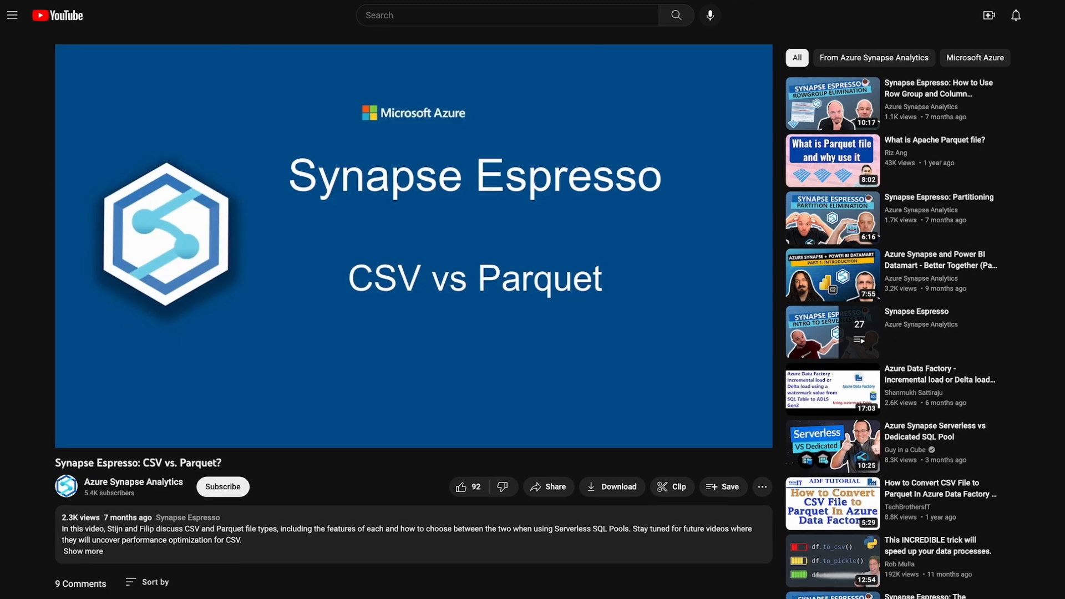
click(413, 245)
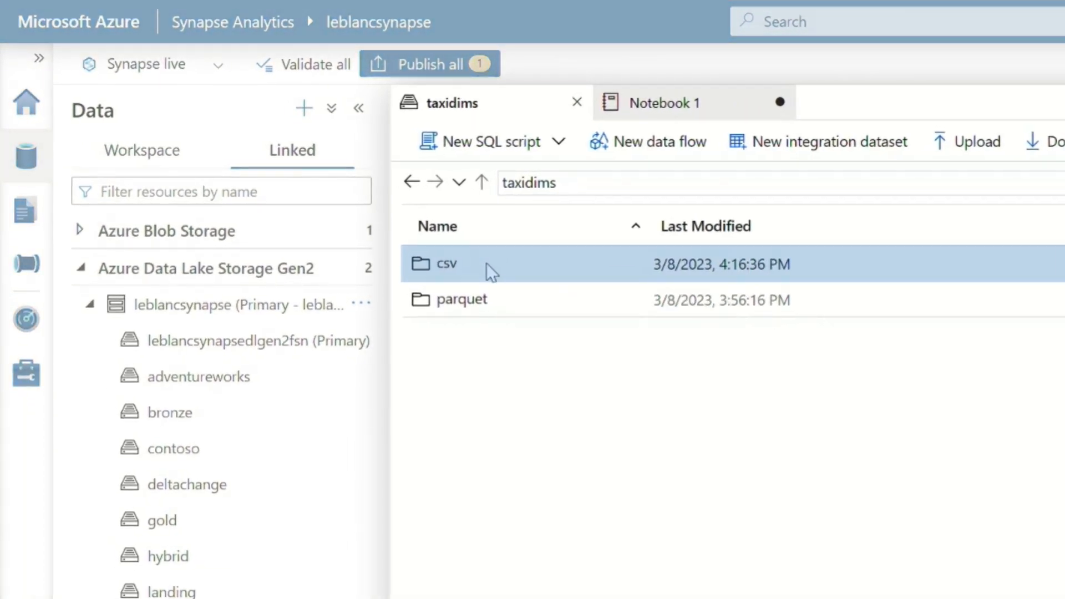
Browse into taxidims/csv/paymenttypes to reveal the single paymenttypes.csv file.
double_click(446, 264)
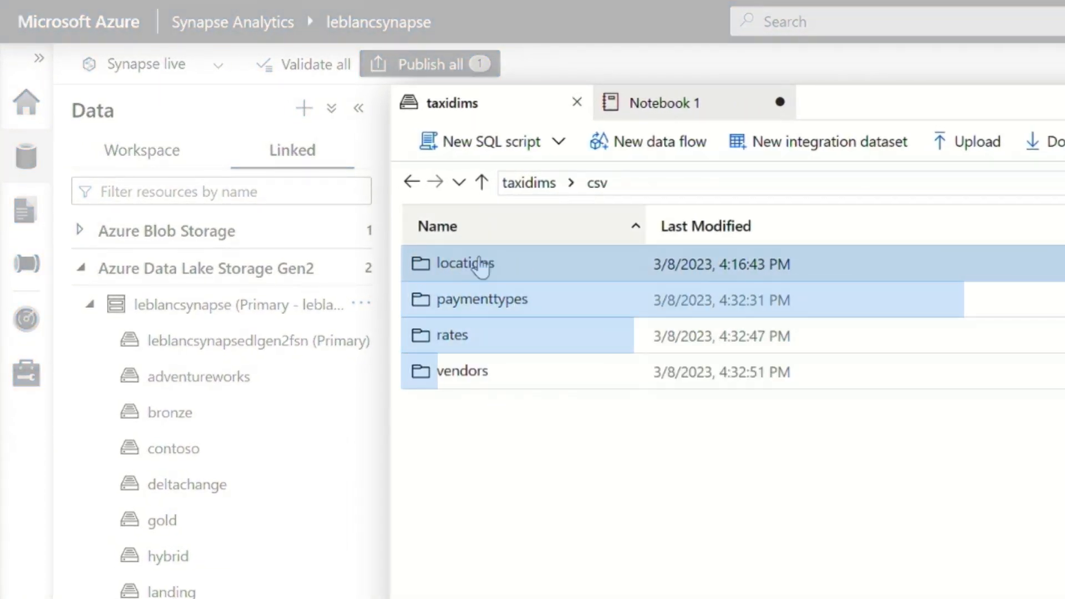
double_click(483, 299)
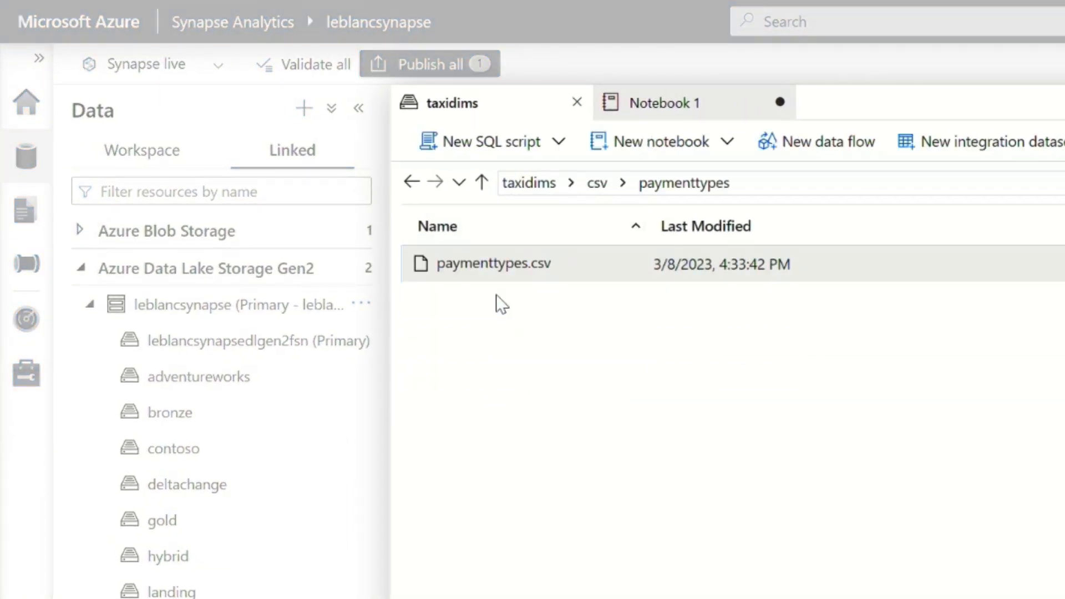
mouse_move(495, 264)
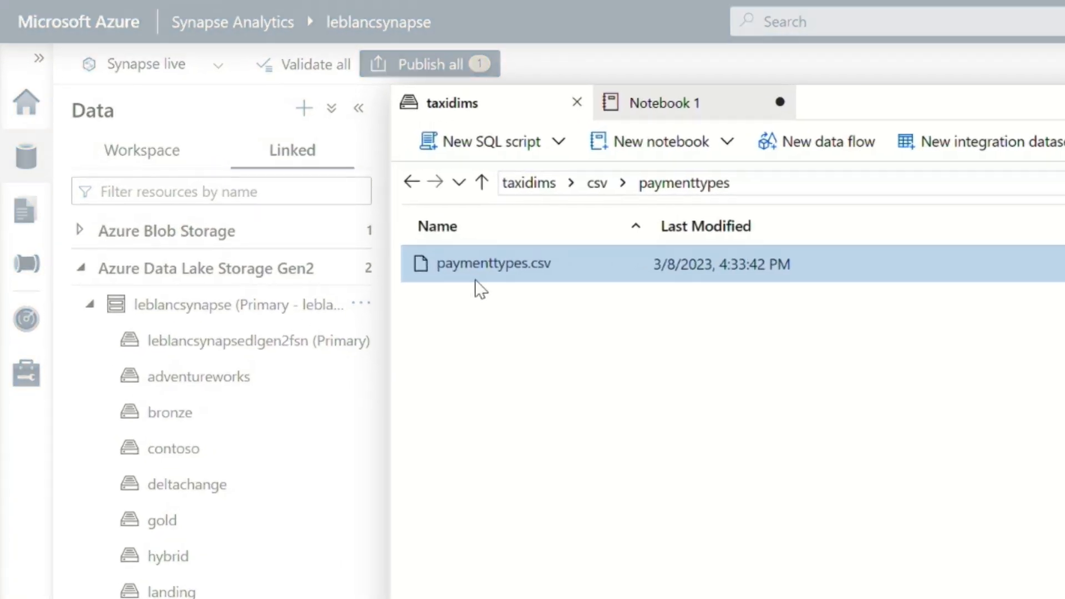
right_click(493, 264)
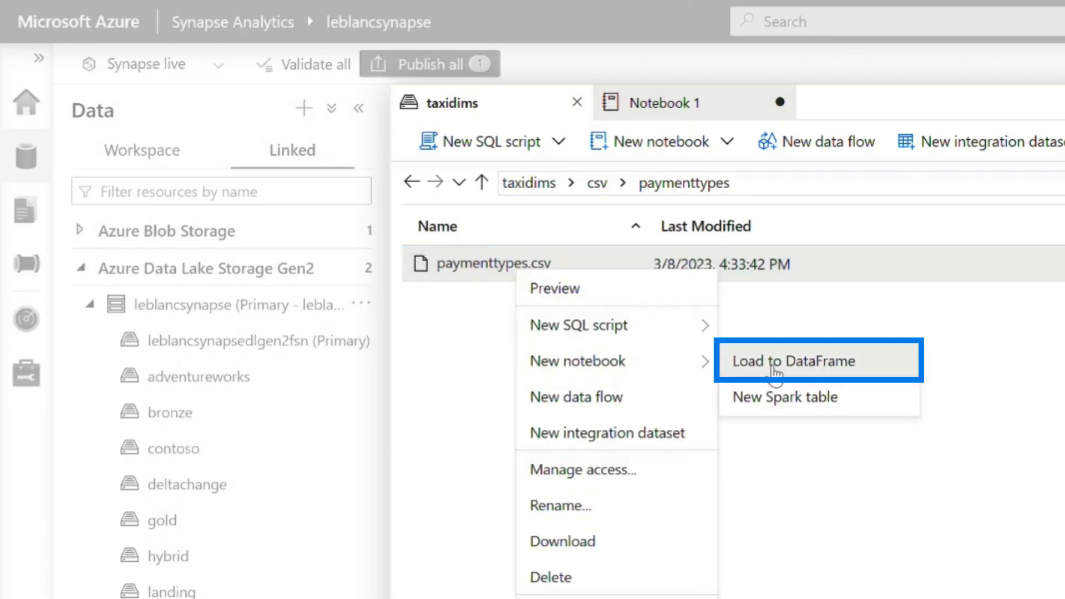
click(792, 360)
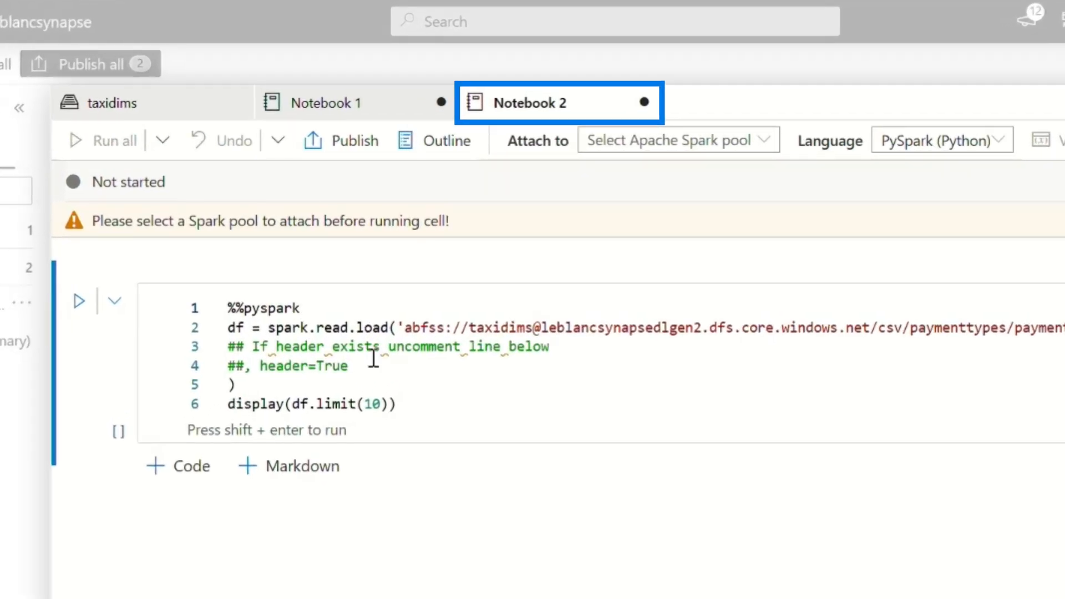
click(328, 102)
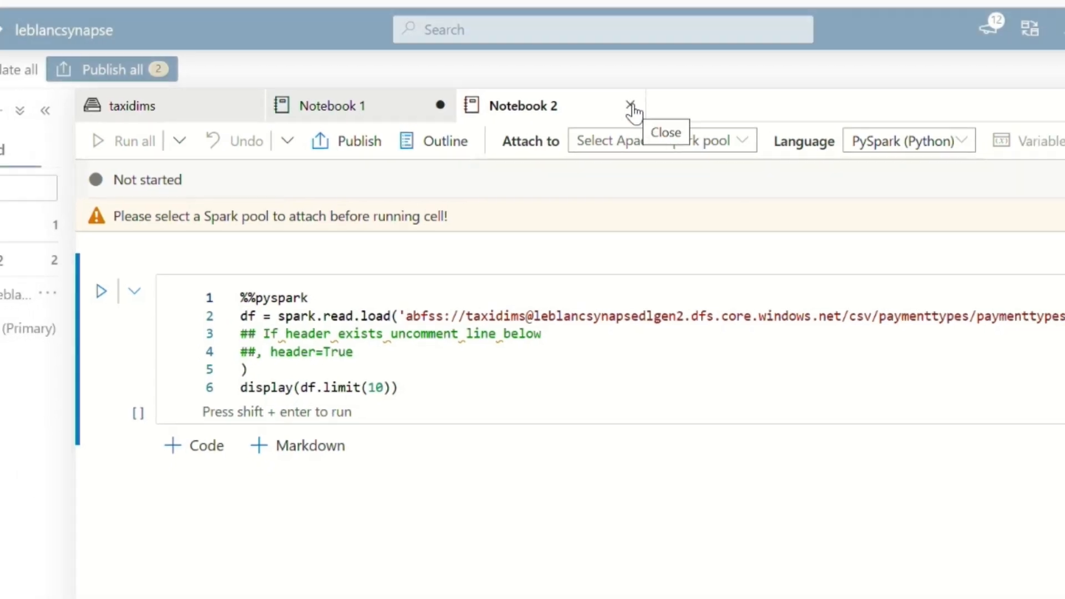
click(631, 108)
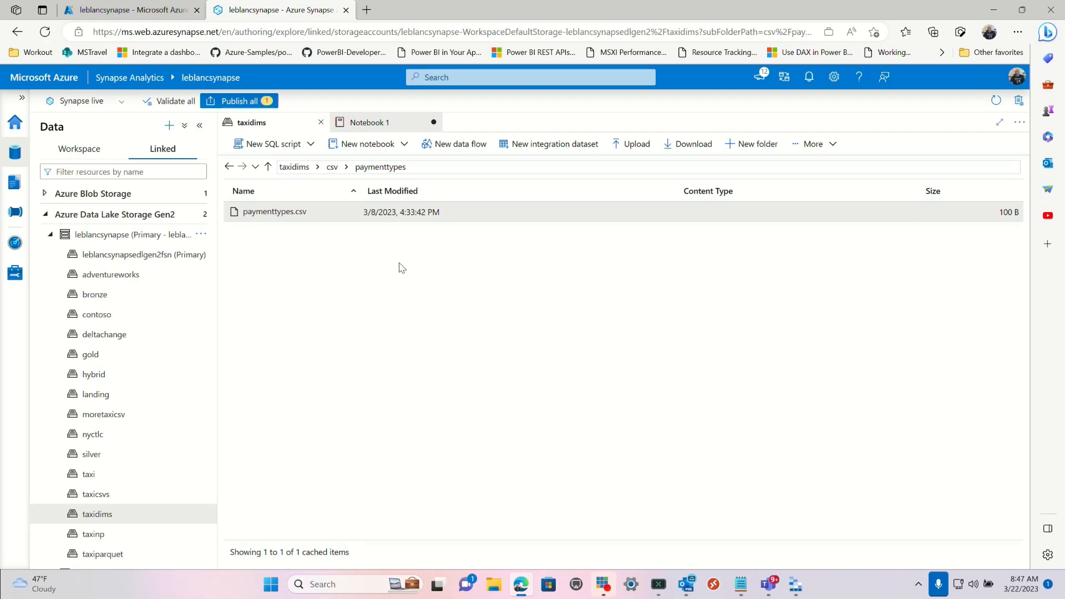
Run Notebook 1's PySpark load cell, showing payment types under generic _c0 and _c1 columns.
click(370, 122)
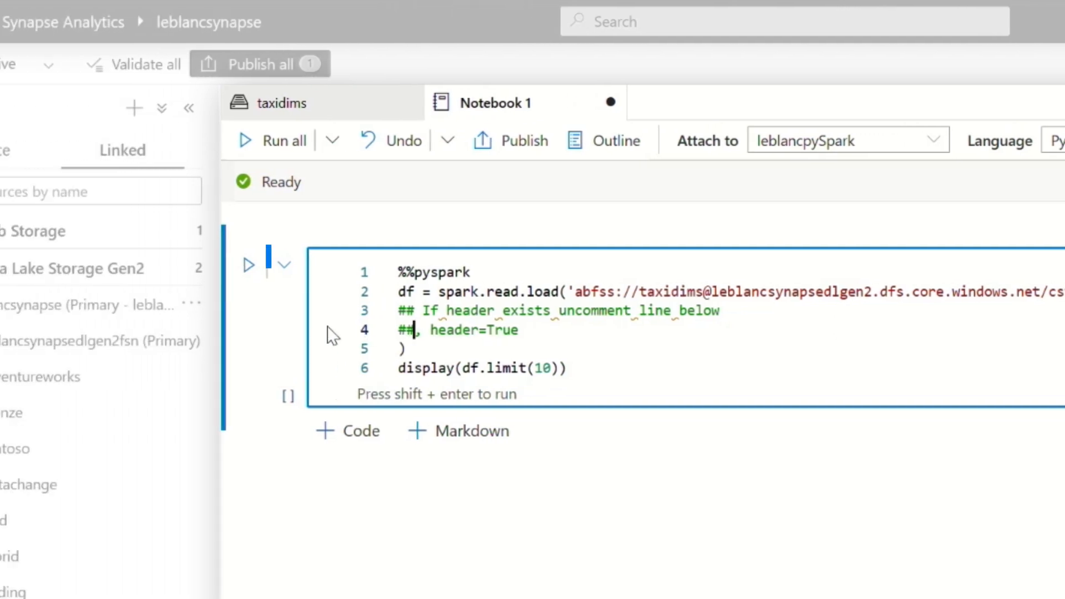
click(248, 265)
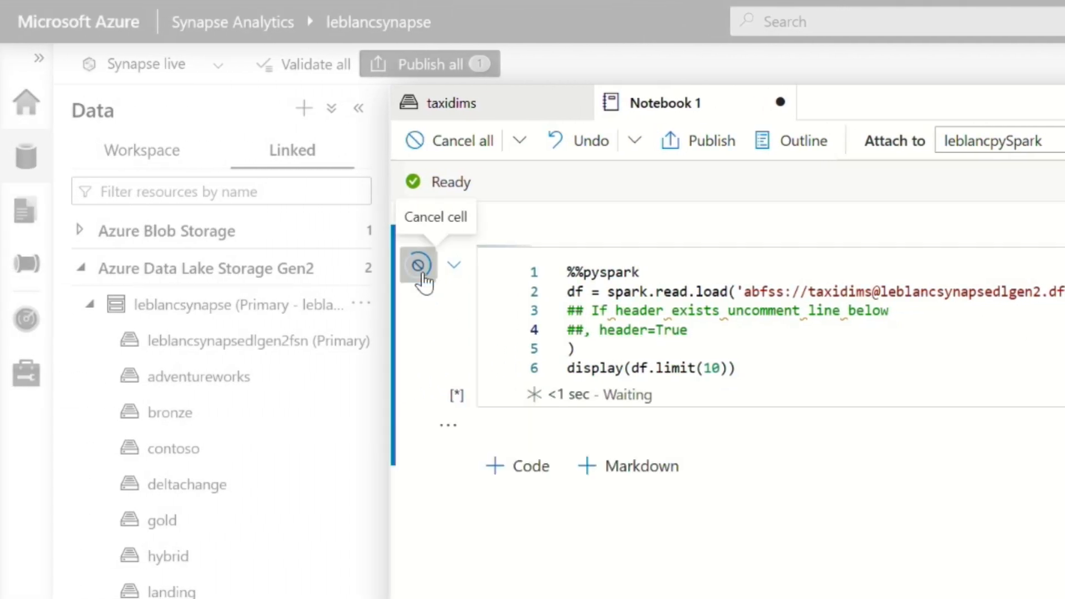
click(418, 264)
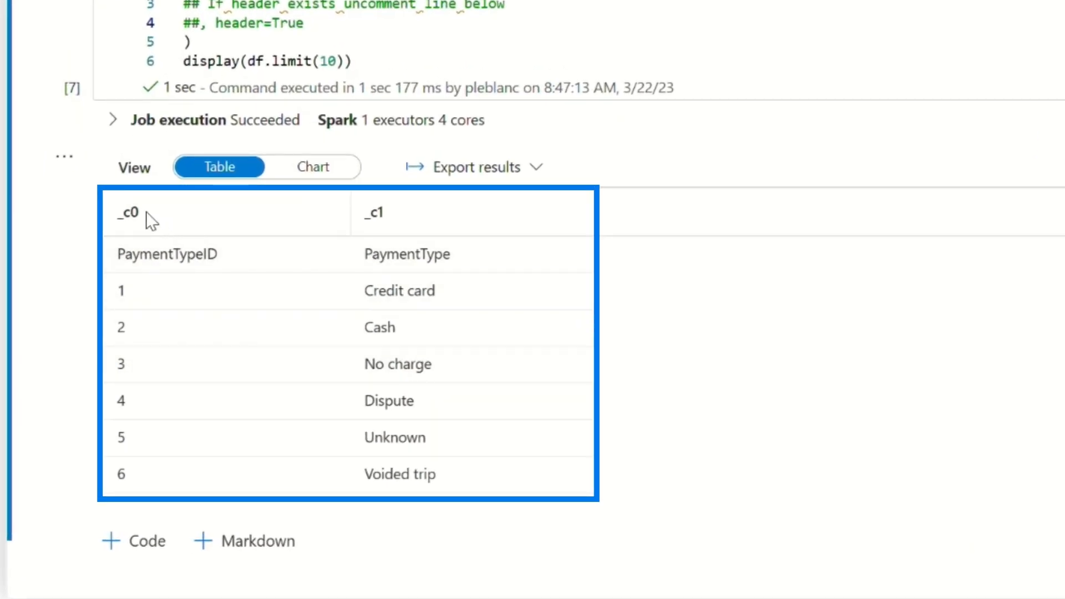
scroll(up, 3)
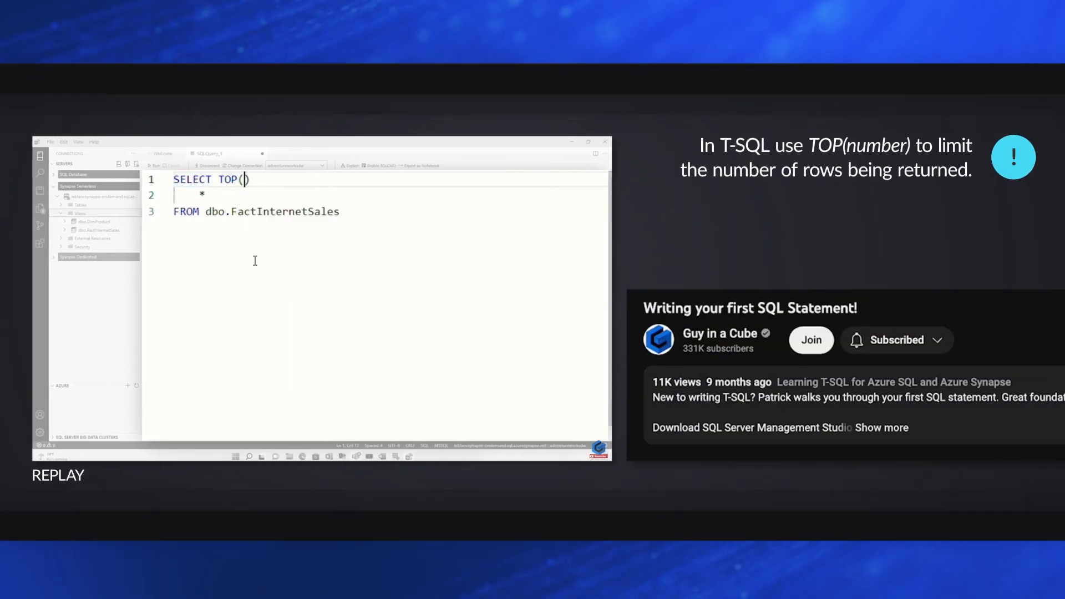
Uncomment the header=True option on line 4 of the load cell.
text(100)
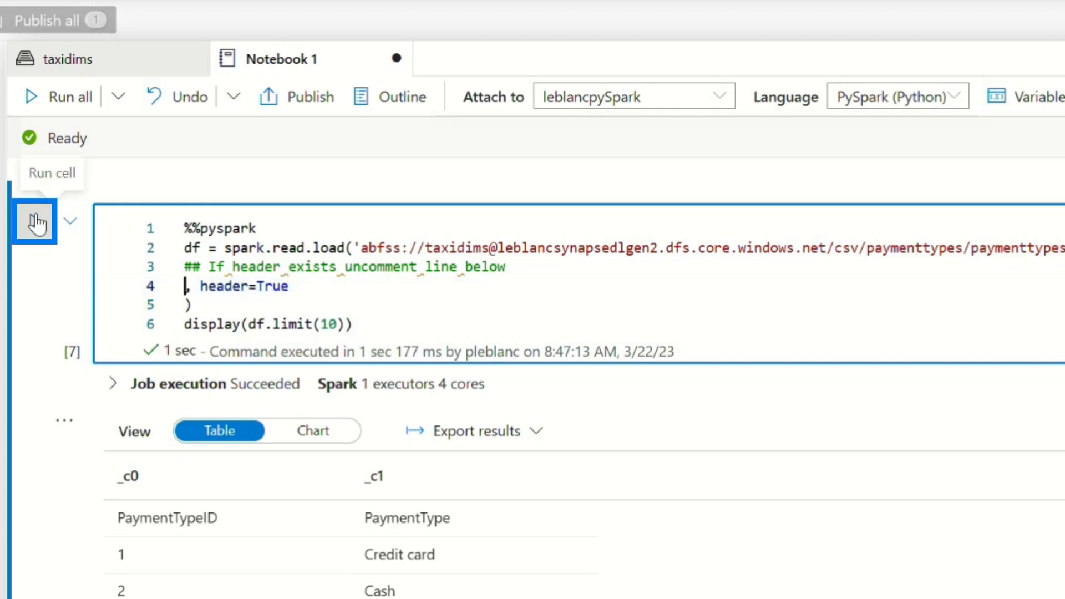
Rerun the load cell so payment types appear under PaymentTypeID and PaymentType headers.
click(32, 219)
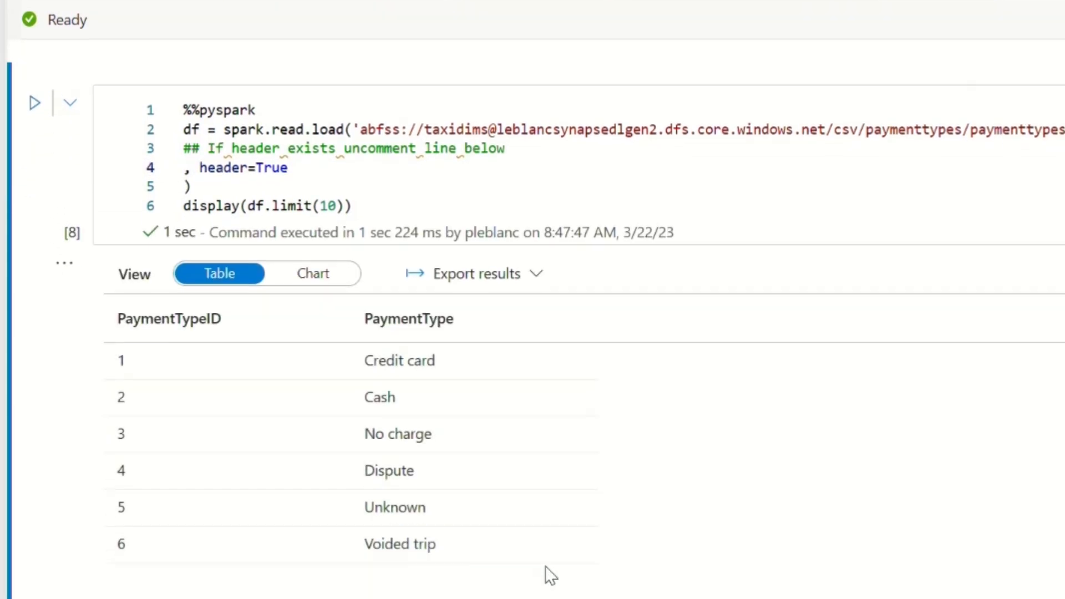
scroll(down, 3)
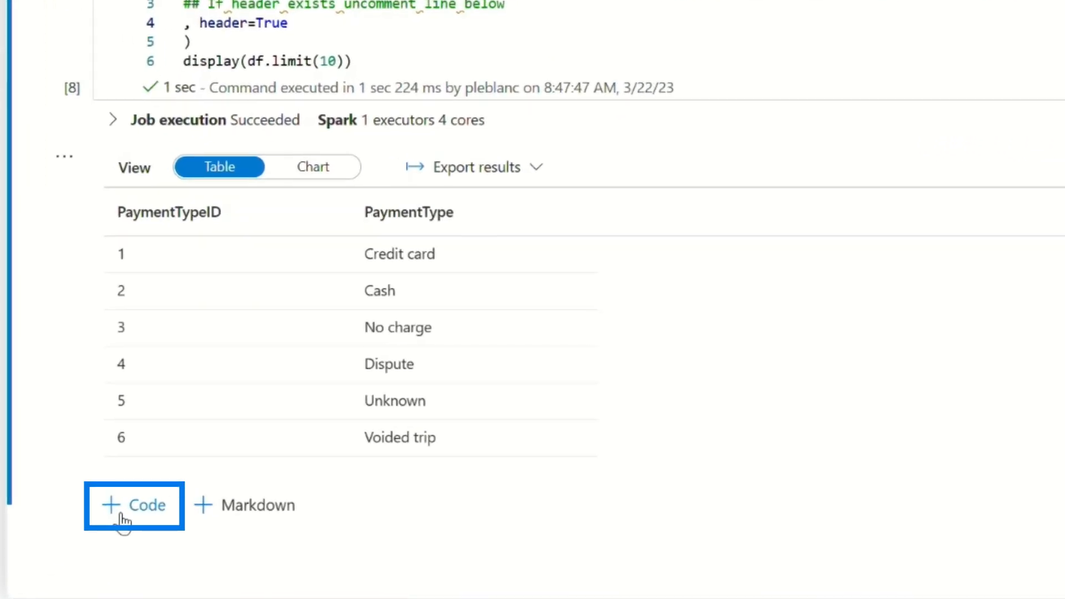
Add a %%pyspark cell writing df with header True as Parquet to abfss://taxidims@leblancsynapsedlgen2…/parquet/paymenttypes.
click(135, 504)
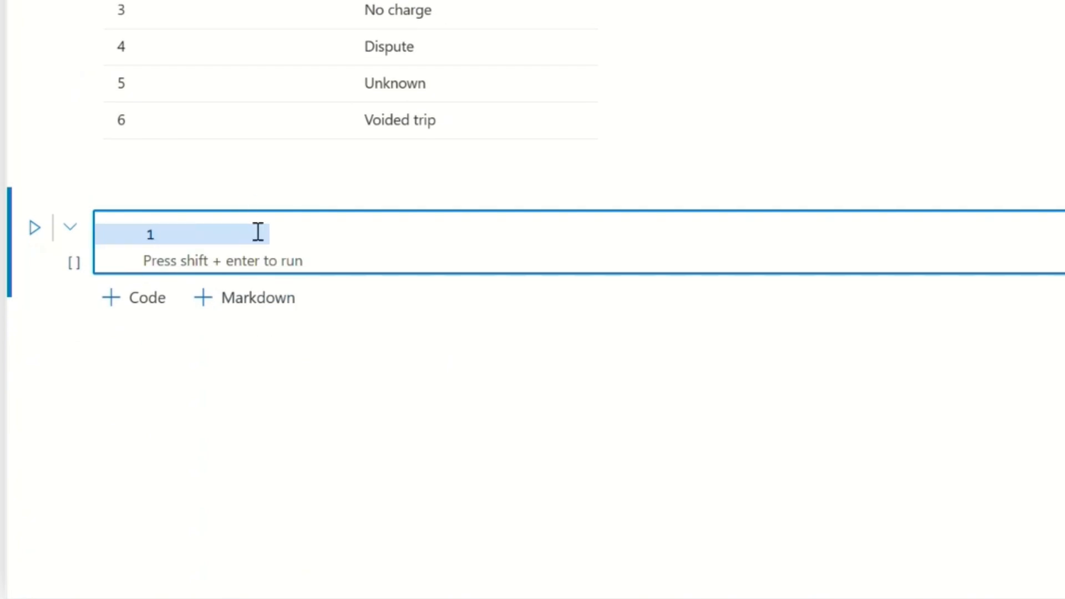
text(%%pyspark)
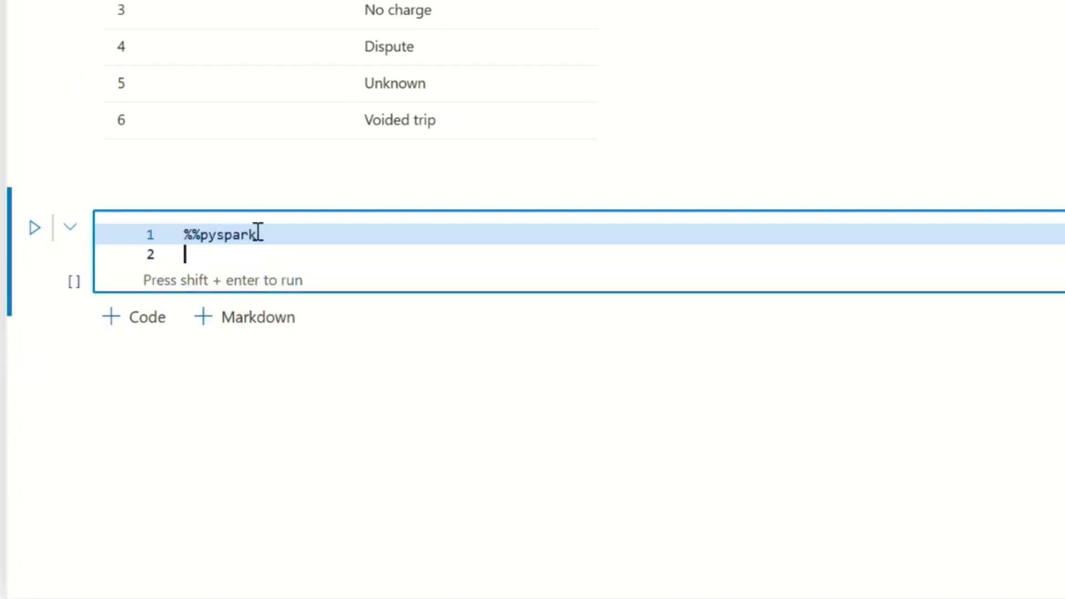
text(df.)
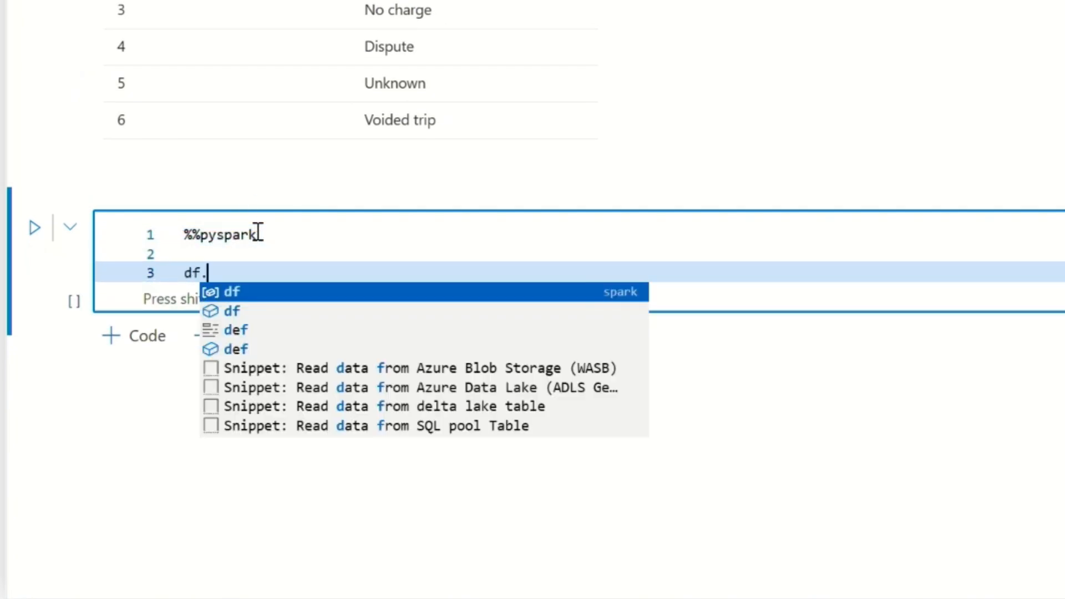
text(write.)
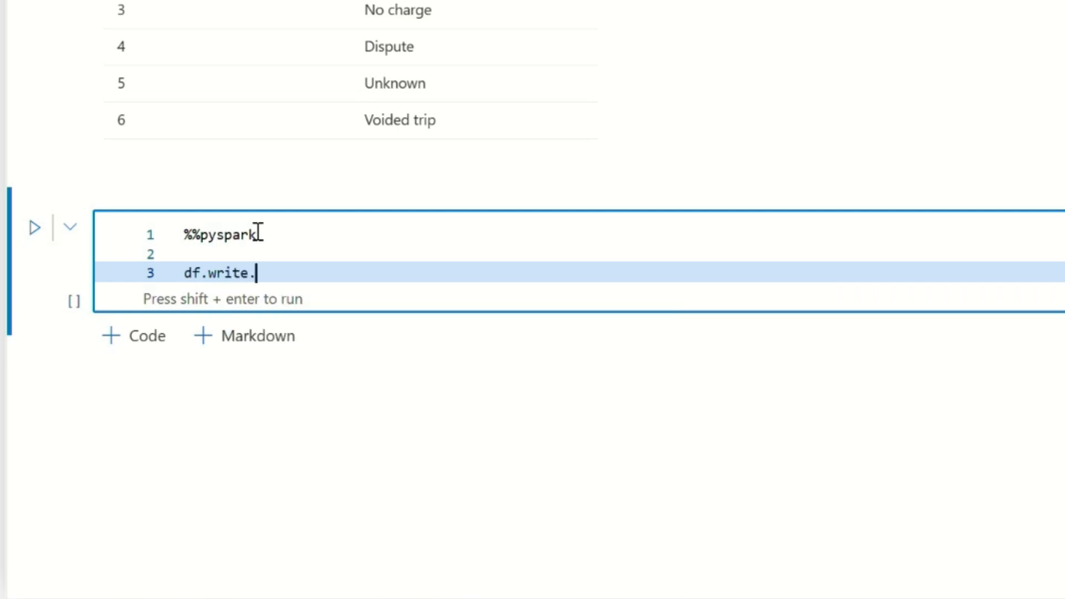
text(option)
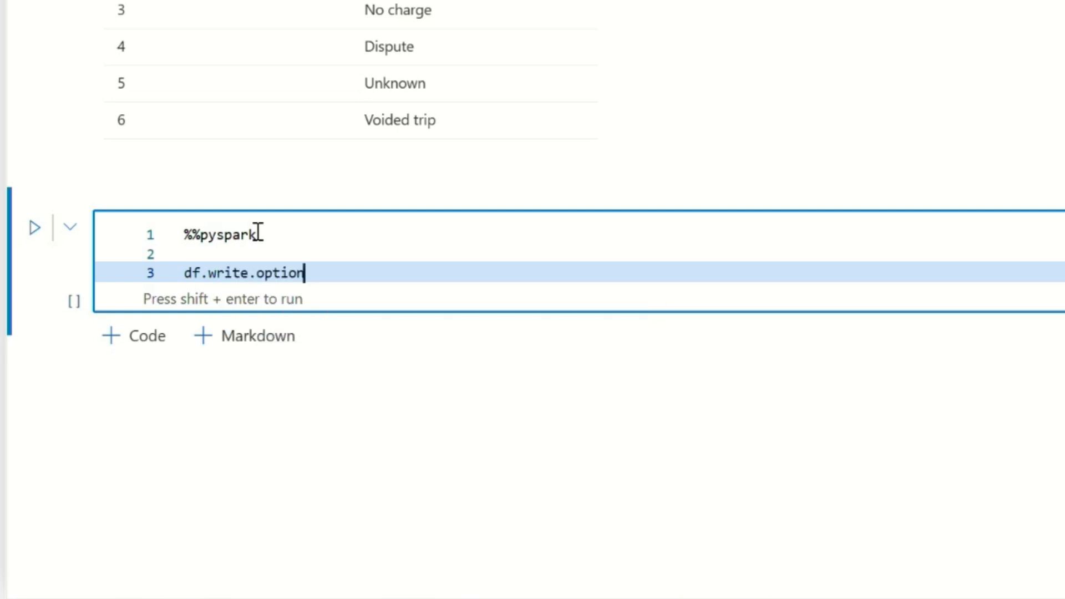
text(()
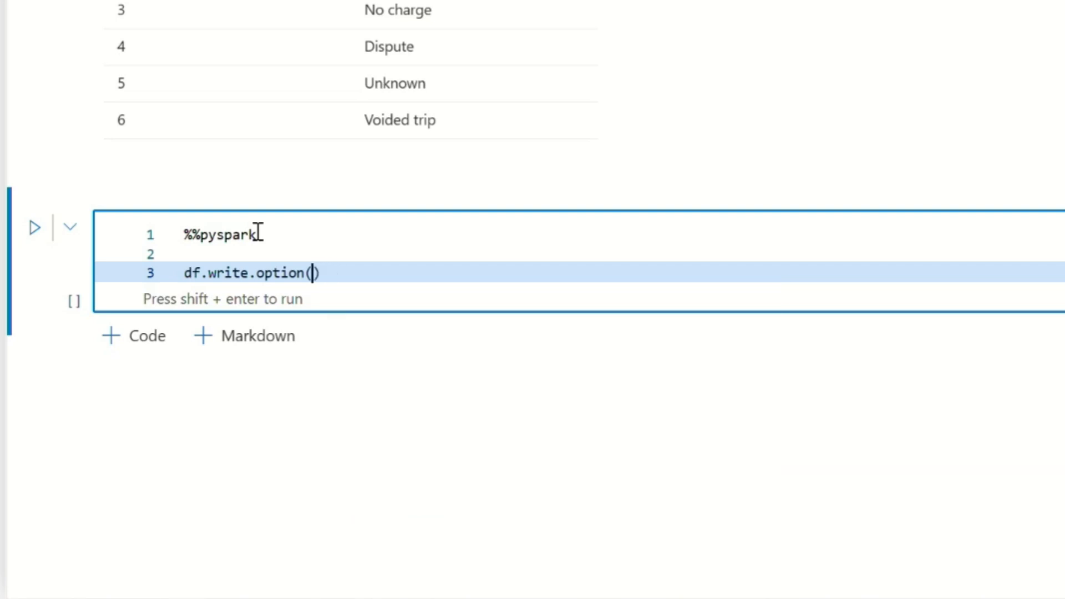
text("header")
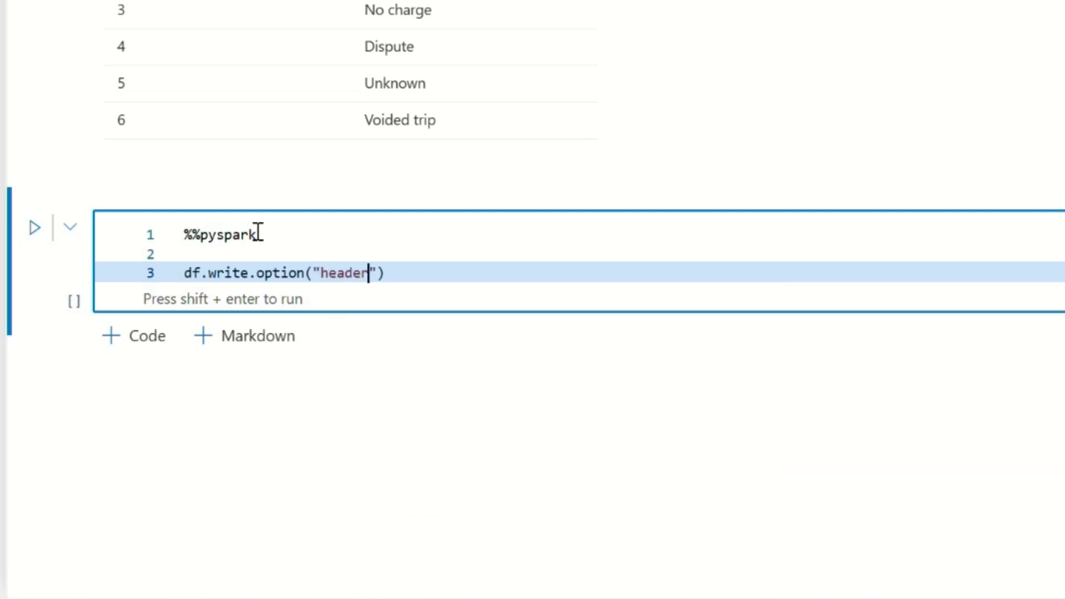
text(, Tr)
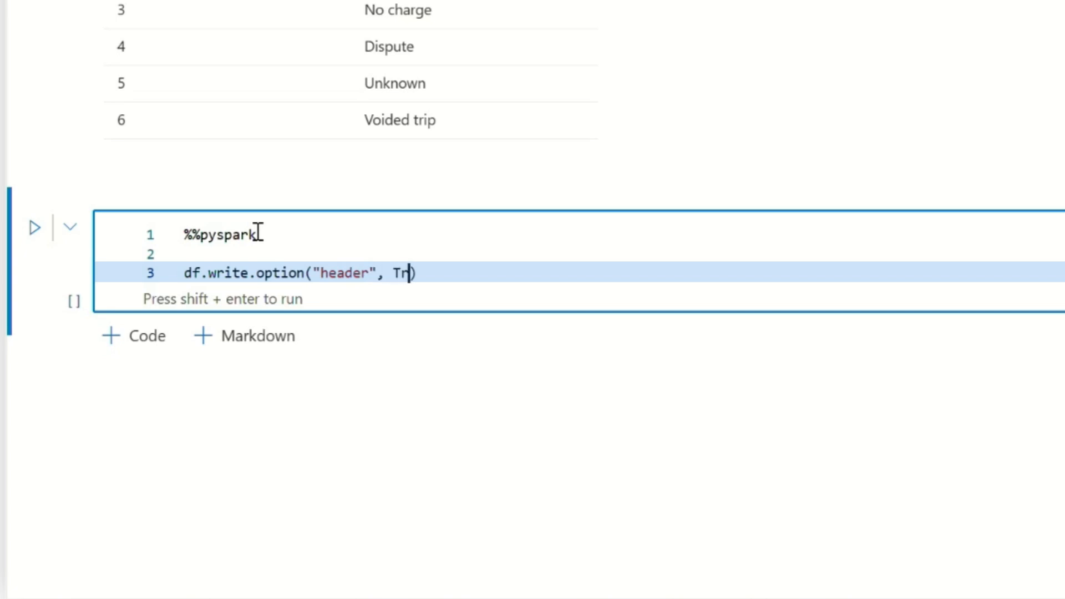
text(ue).par)
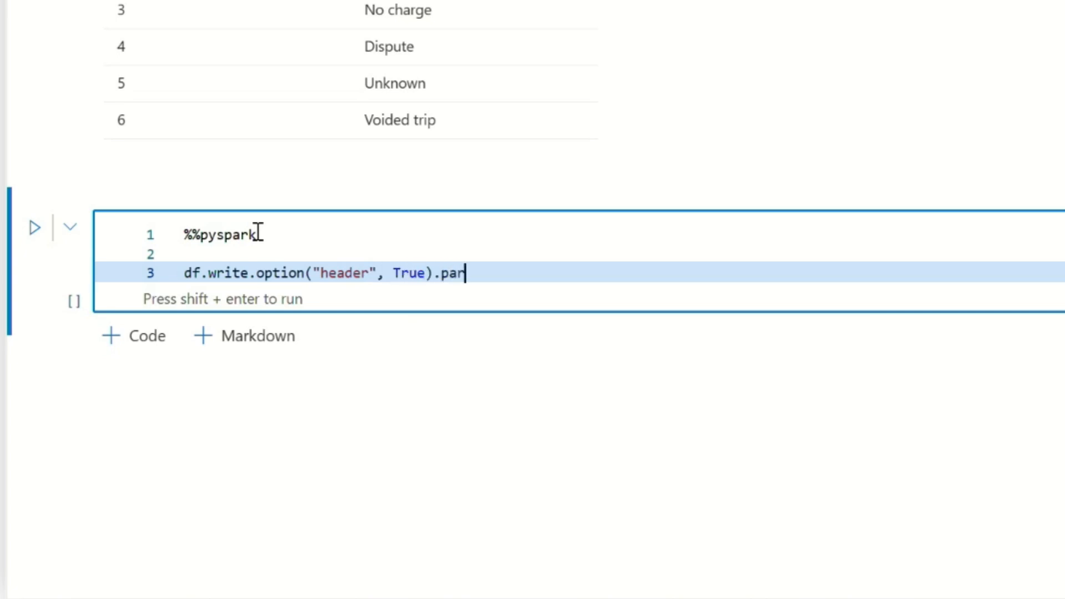
text(quet())
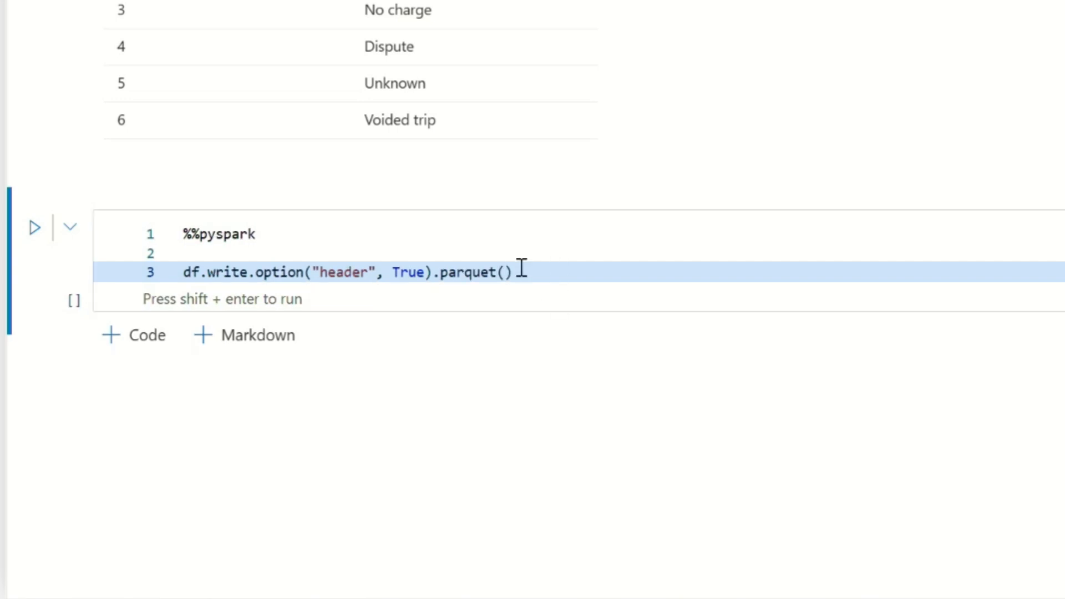
text('abfss://taxidims@leblancsynapsedlgen2.dfs.core.windows.net/parquet/paymenttypes)
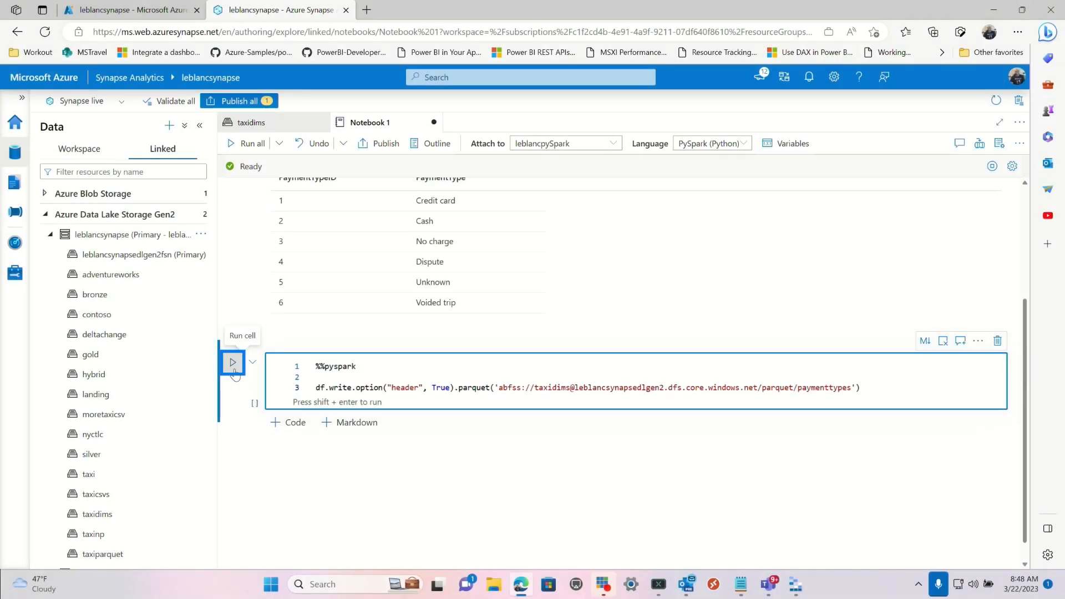
Run the Parquet write cell and browse the new taxidims parquet/paymenttypes folder with _SUCCESS and part files.
click(232, 362)
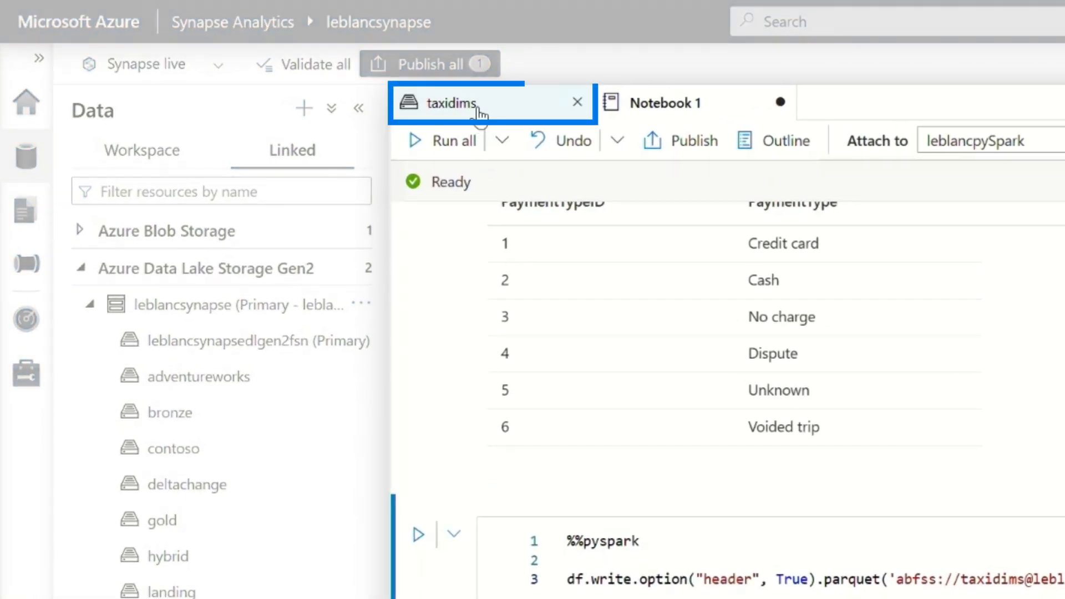
click(450, 102)
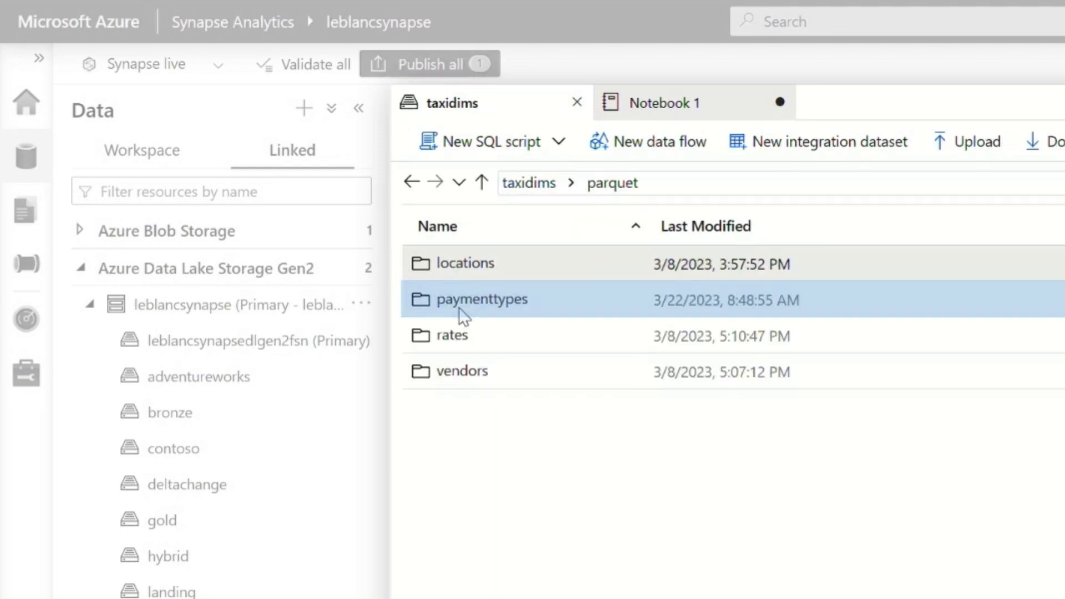
double_click(483, 298)
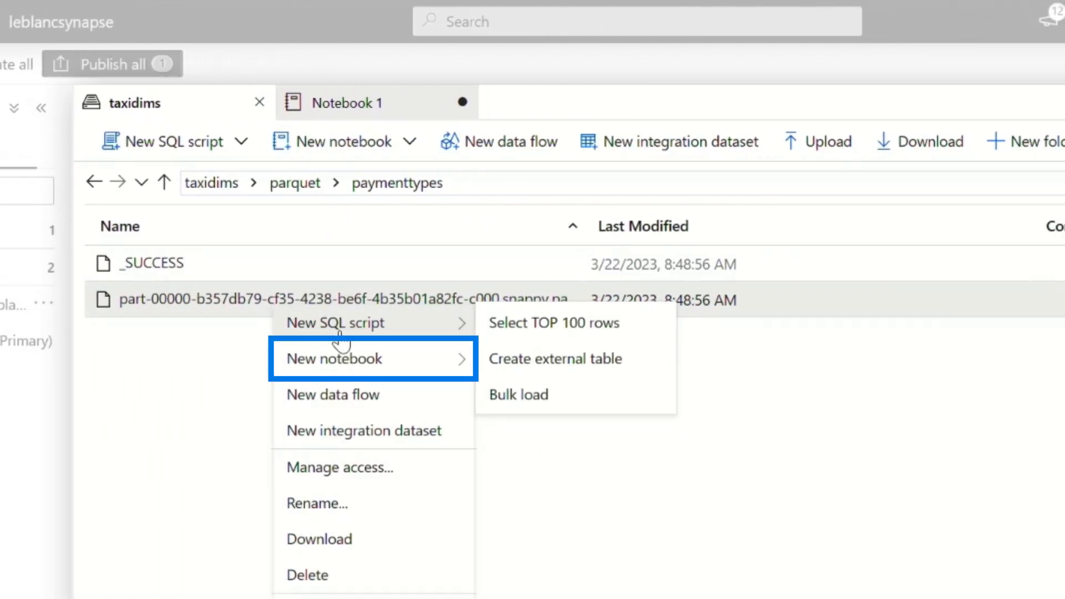
mouse_move(334, 358)
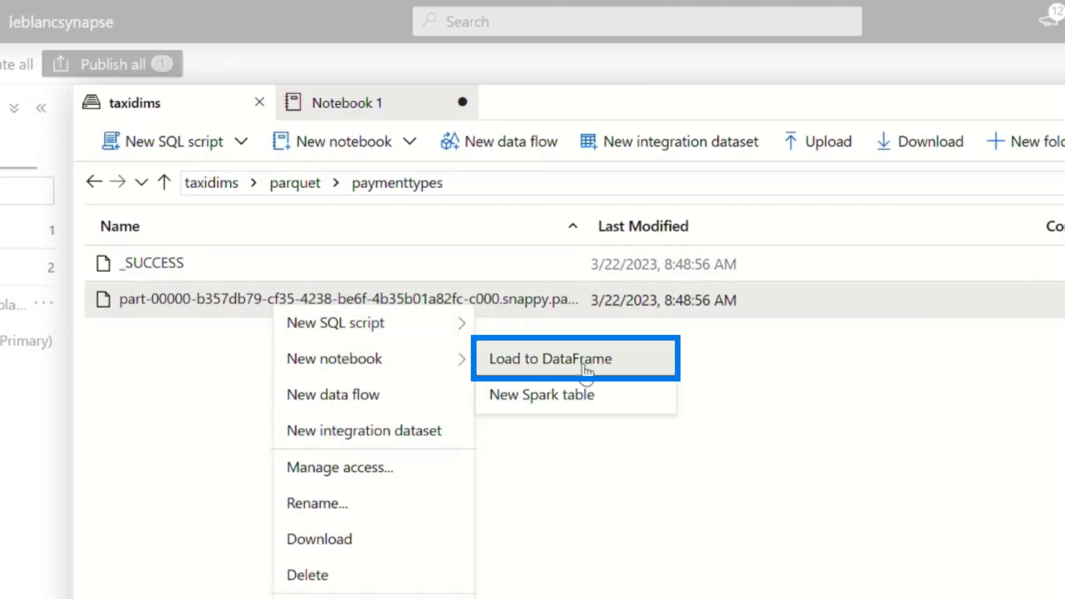
Load the paymenttypes Parquet file to a DataFrame in a new Notebook 1 cell and run it.
click(550, 358)
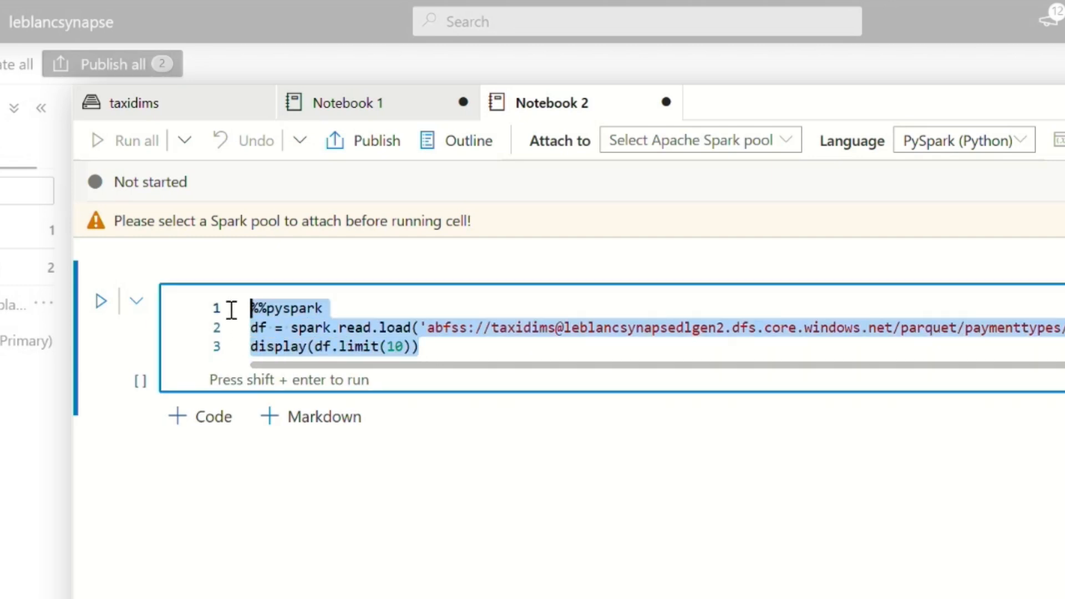
scroll(down, 3)
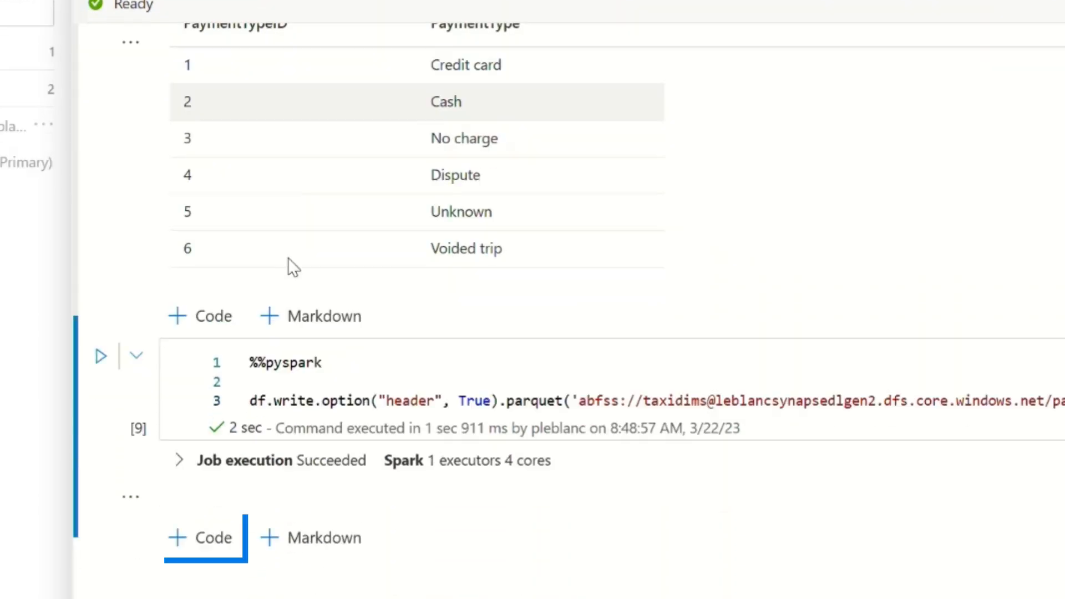
click(201, 537)
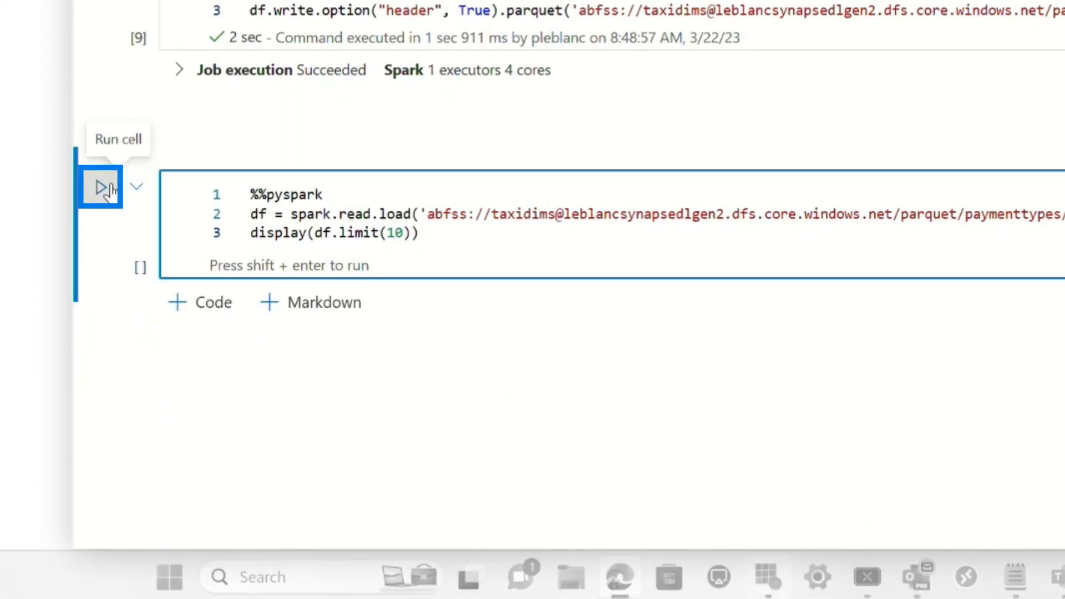
click(100, 186)
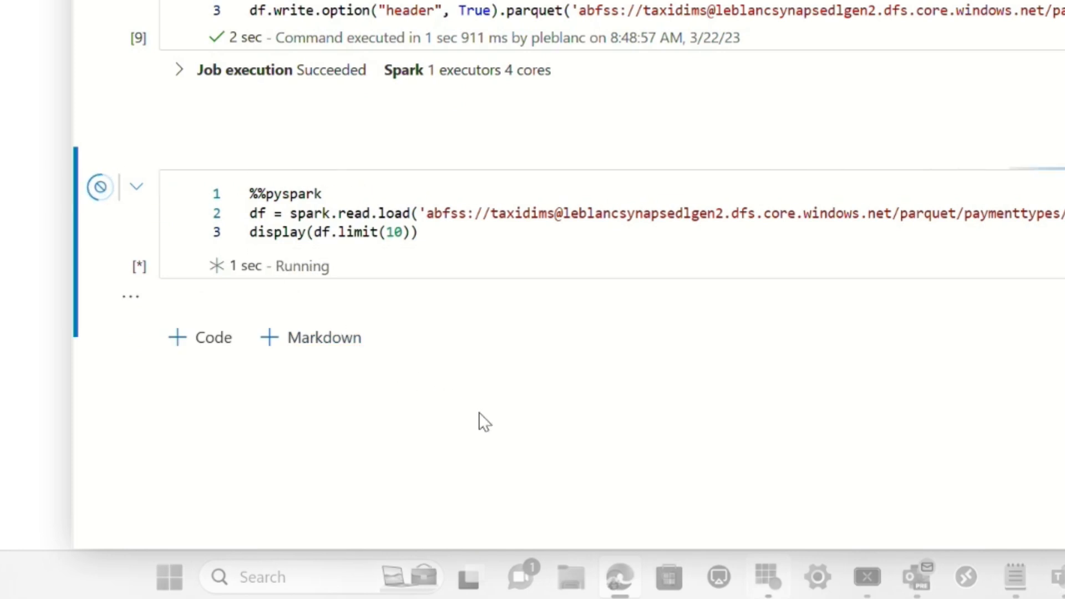